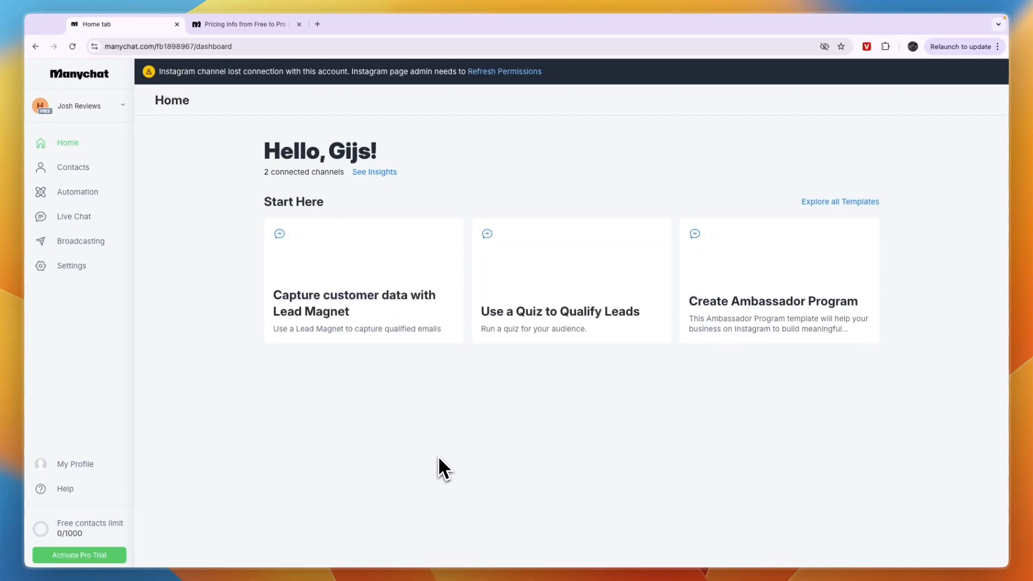
pyautogui.moveTo(161, 264)
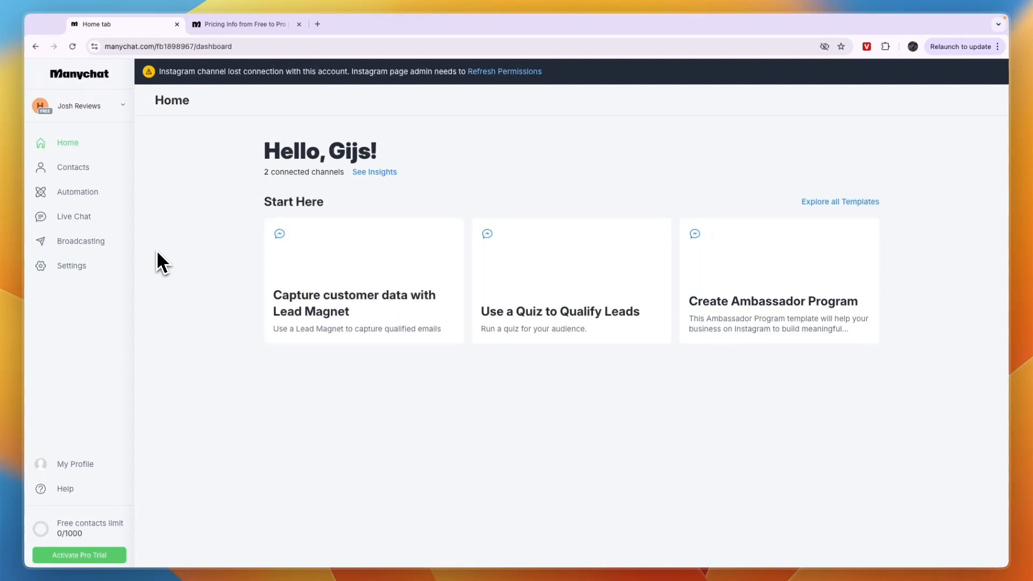
pyautogui.moveTo(80, 240)
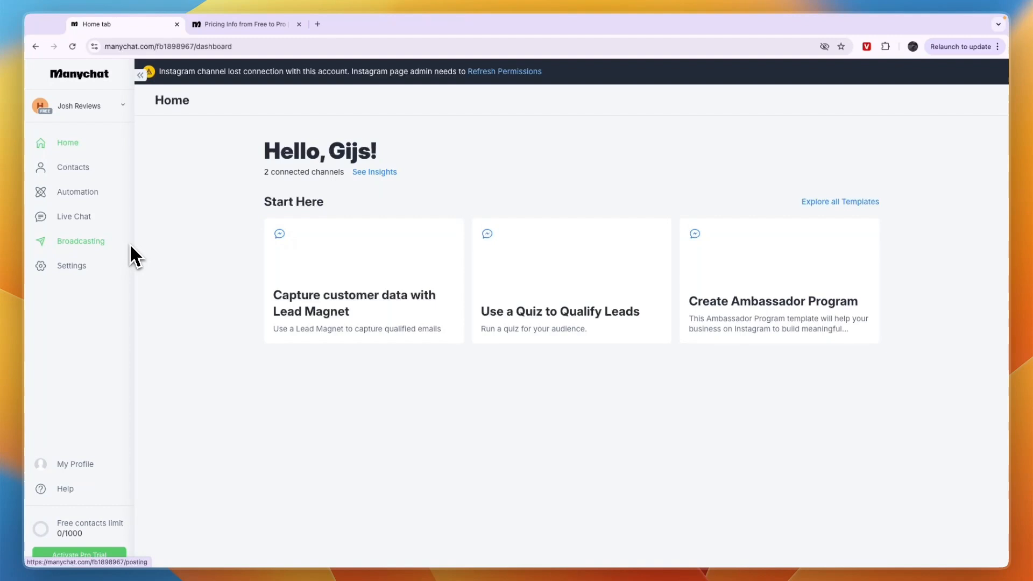
# Step: Start a new automation and search the template gallery for 'email'
pyautogui.click(77, 192)
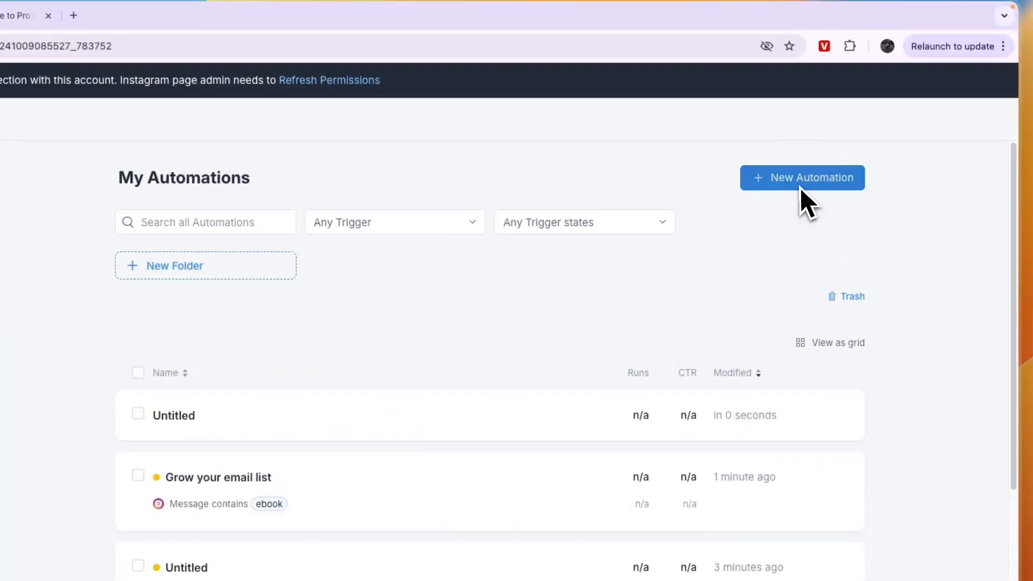
pyautogui.click(802, 177)
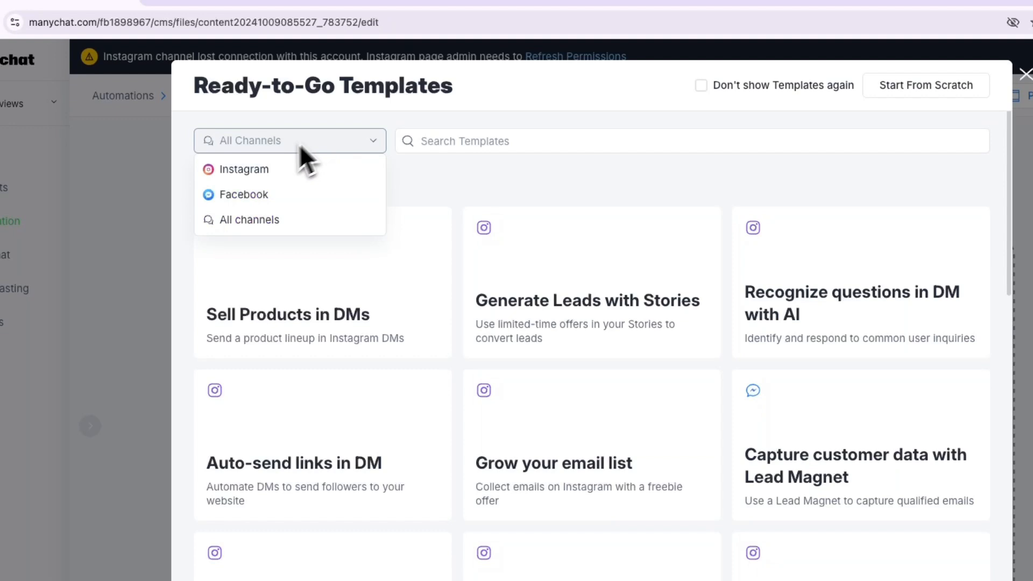
pyautogui.moveTo(259, 194)
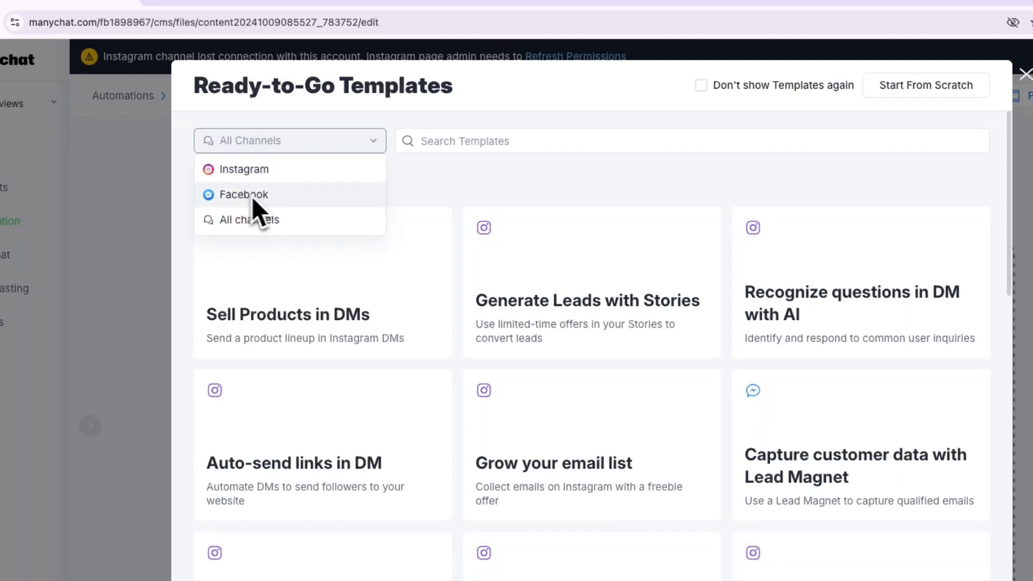
pyautogui.write('email')
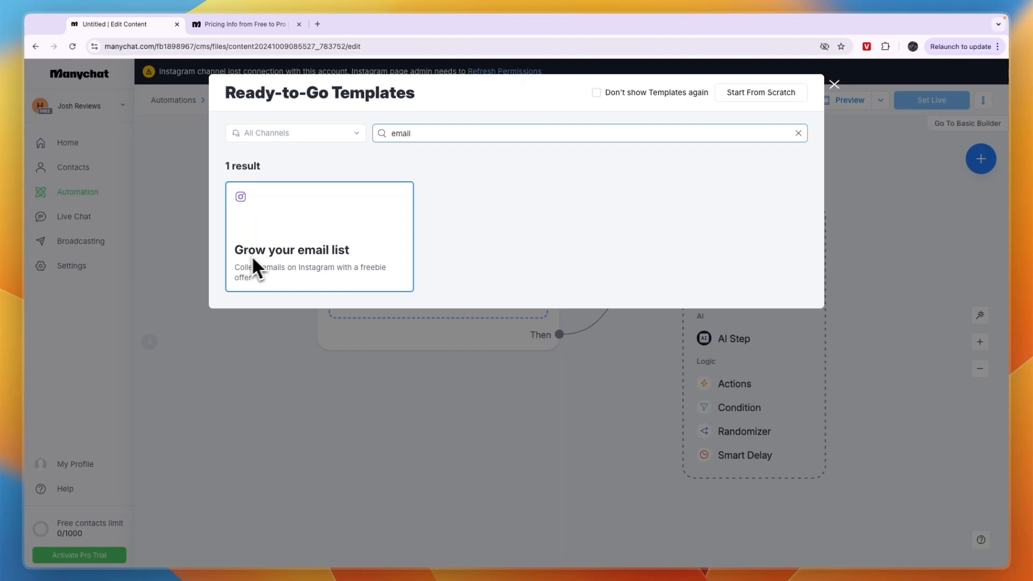
pyautogui.moveTo(249, 210)
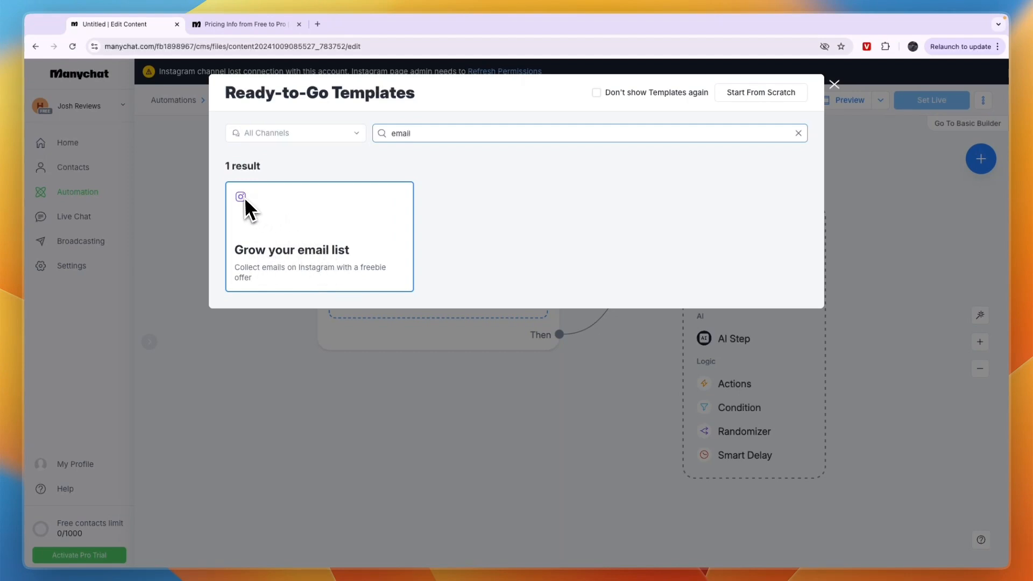
# Step: Load the 'Grow your email list' template into a new flow
pyautogui.click(319, 235)
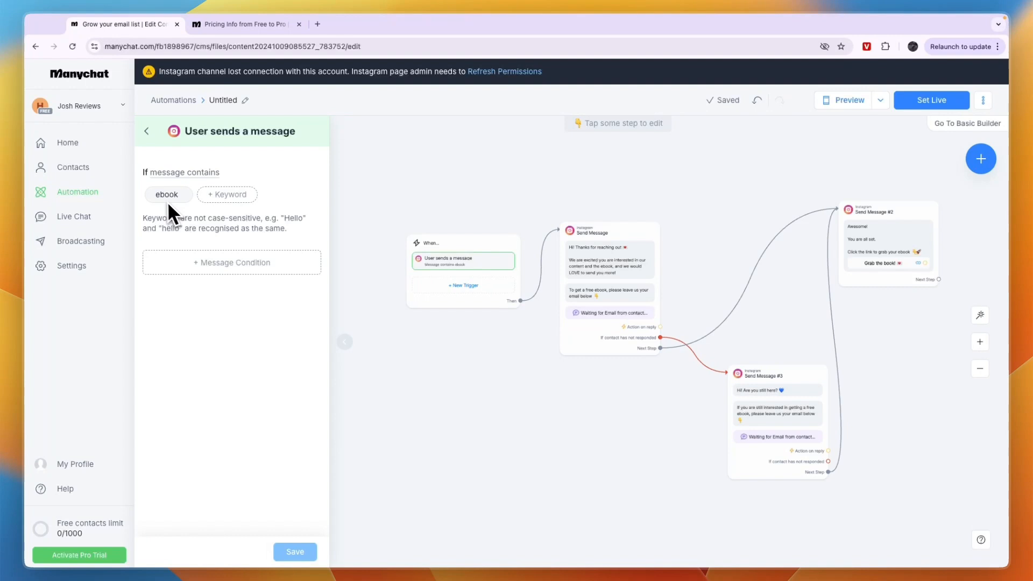
pyautogui.moveTo(167, 220)
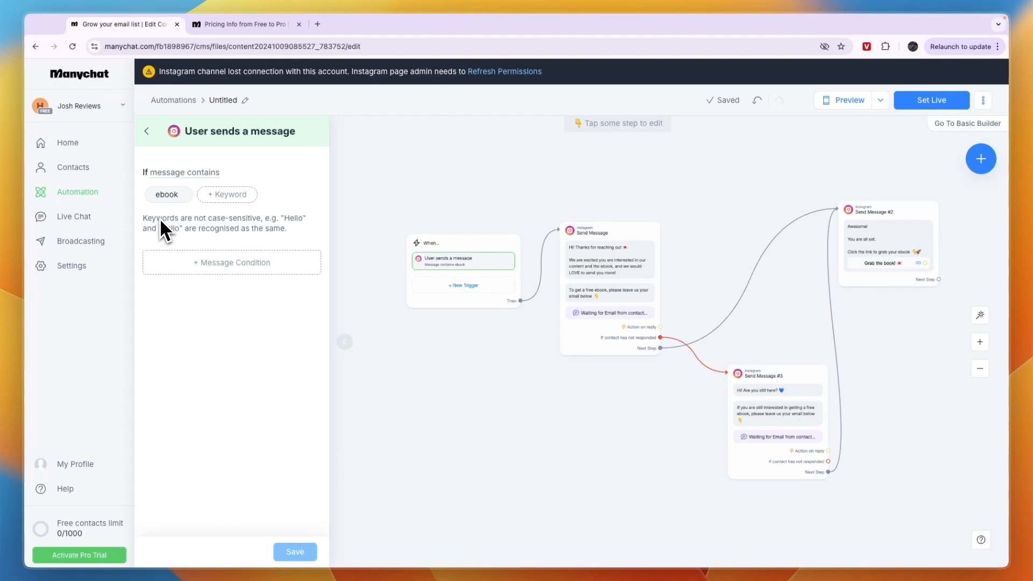
pyautogui.moveTo(320, 270)
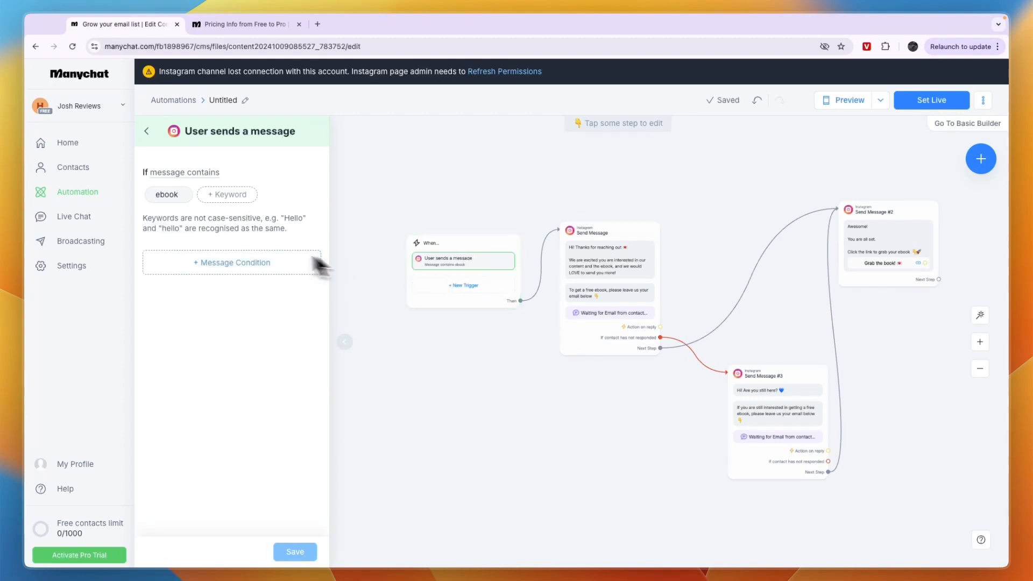
pyautogui.moveTo(170, 215)
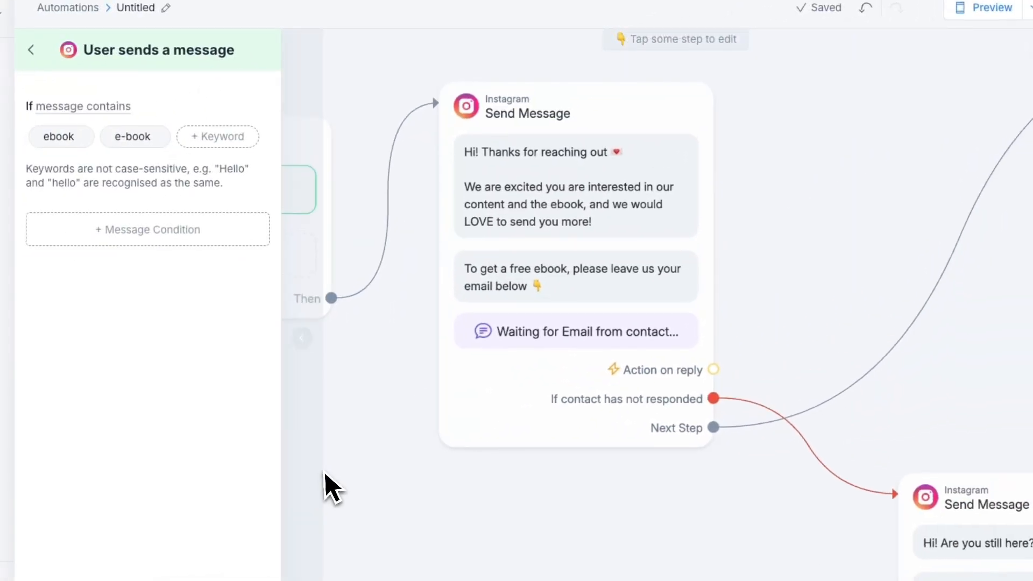
# Step: Open the first Send Message node in the sidebar editor
pyautogui.click(575, 197)
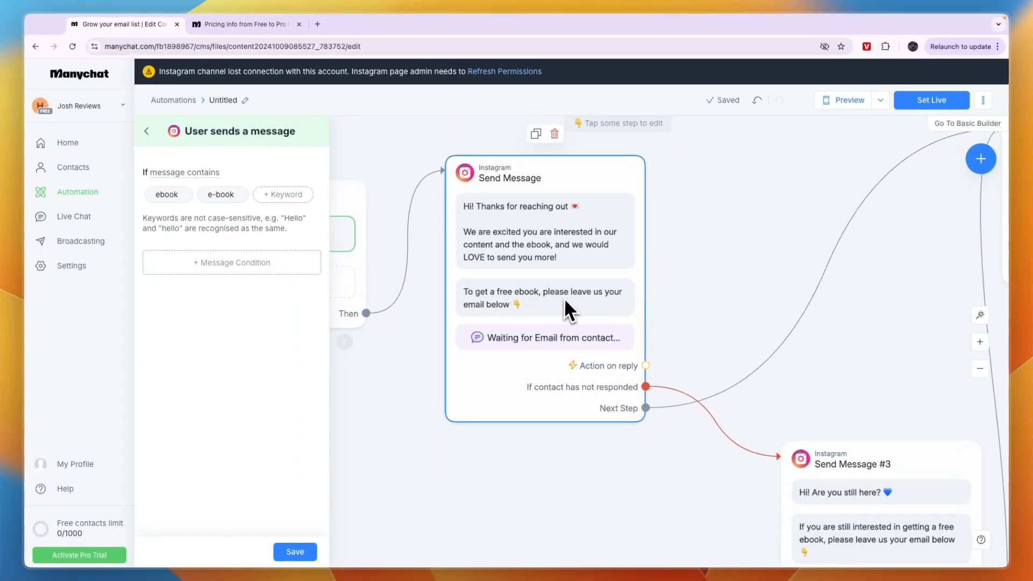
pyautogui.moveTo(532, 352)
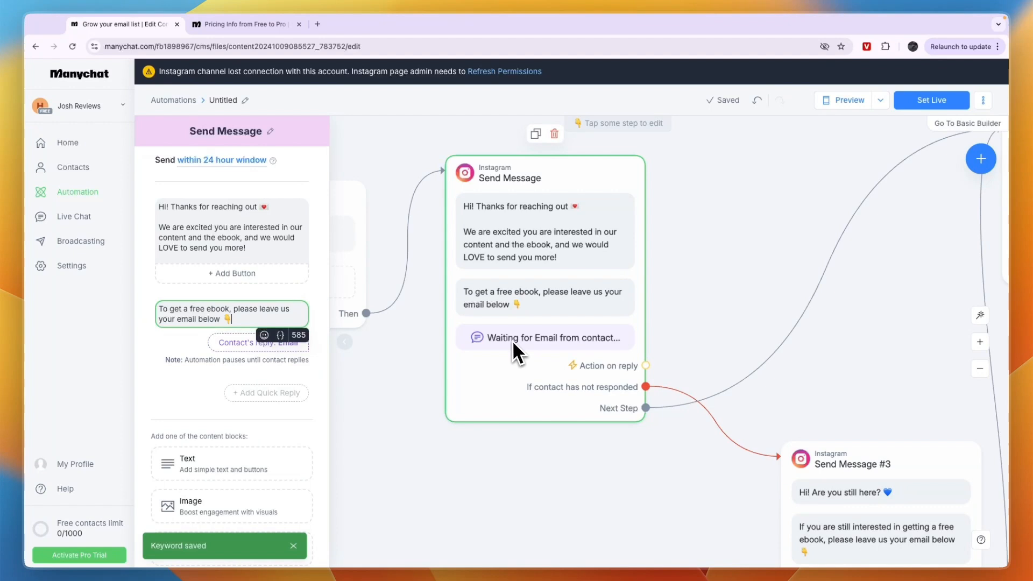
pyautogui.moveTo(256, 366)
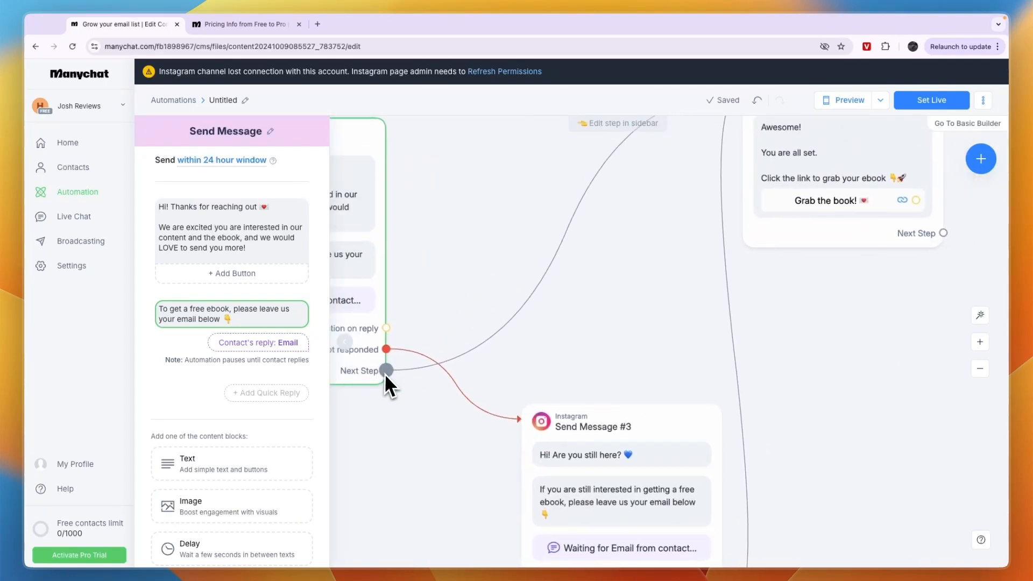
# Step: Inspect the 'Grab the book!' button in Send Message #2, then return to Automations via Contacts
pyautogui.click(560, 264)
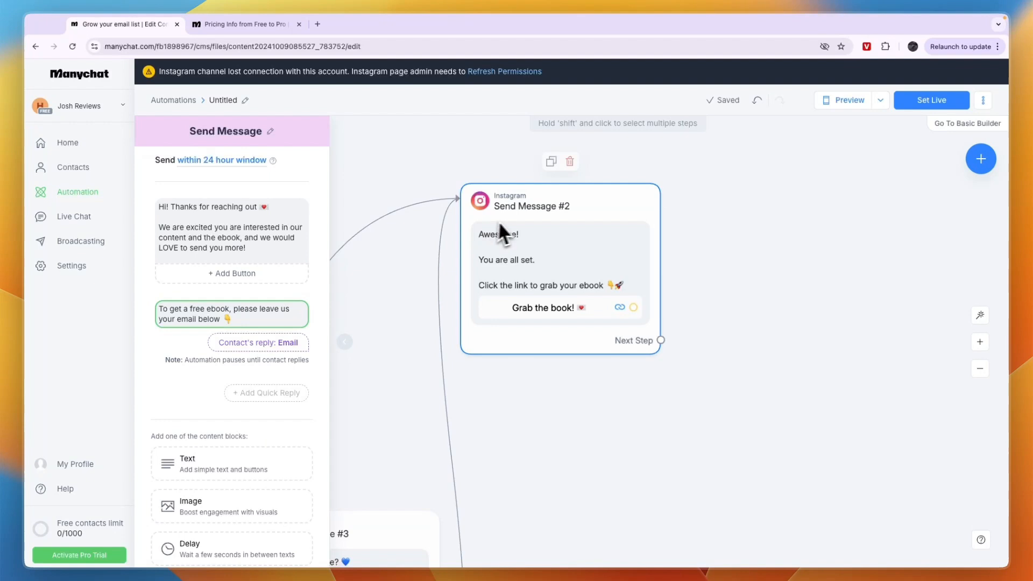
pyautogui.moveTo(504, 293)
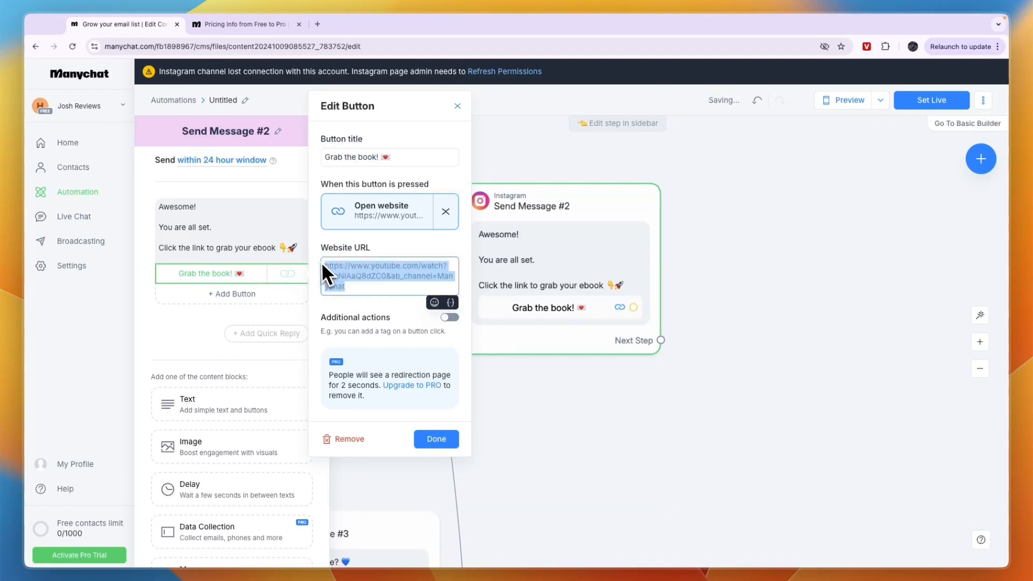
pyautogui.moveTo(378, 270)
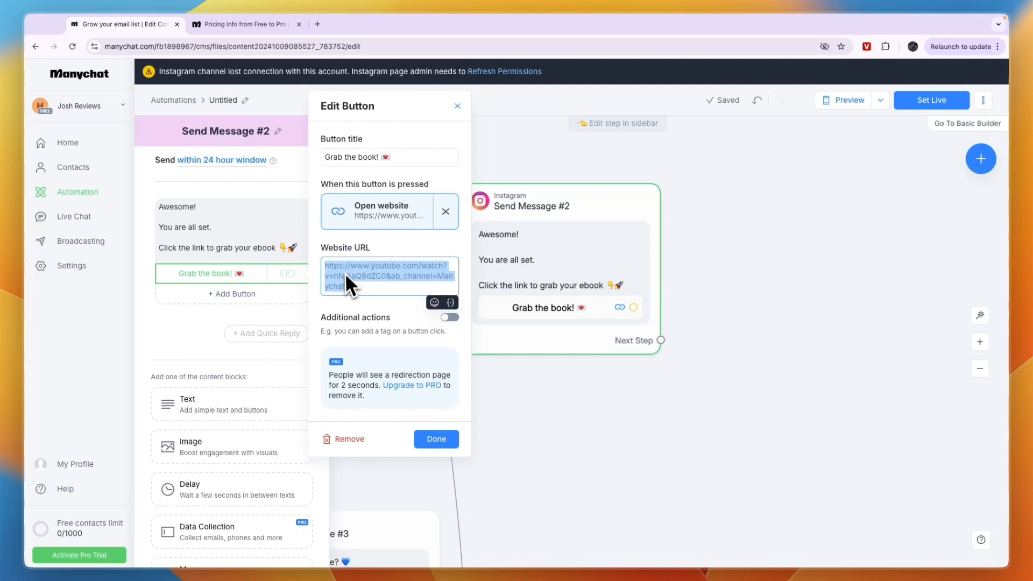
pyautogui.click(435, 439)
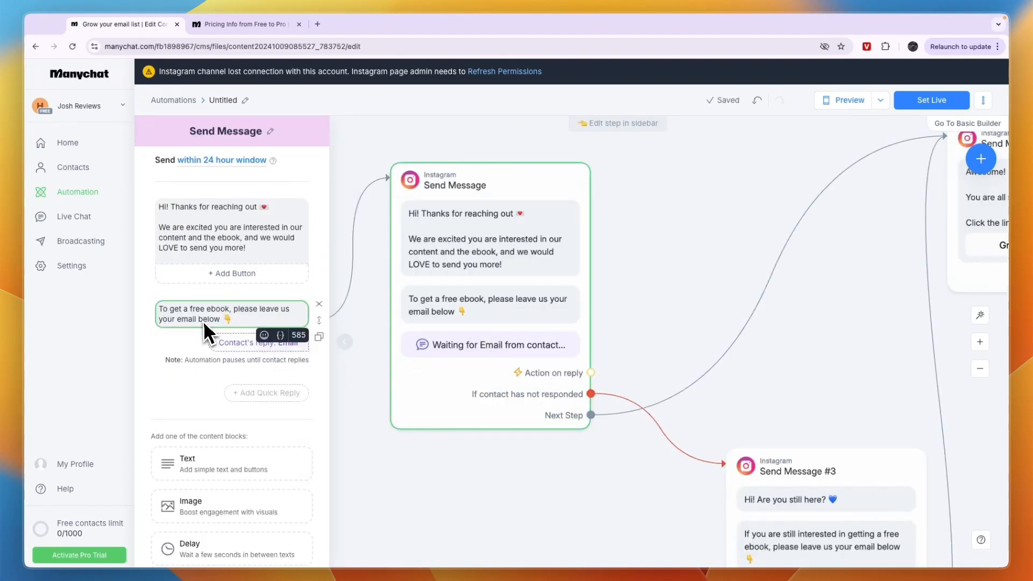
pyautogui.click(73, 166)
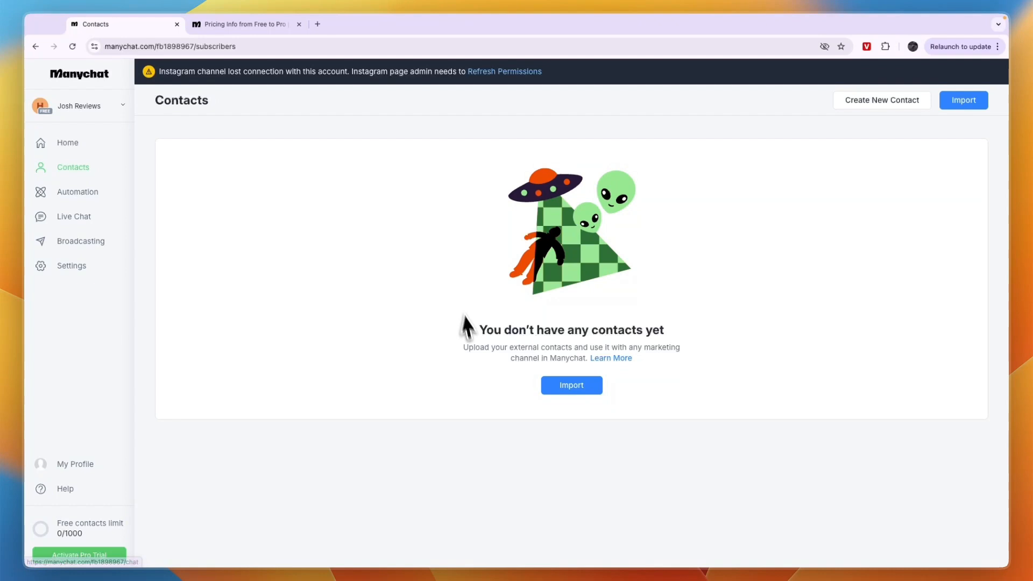
pyautogui.moveTo(395, 273)
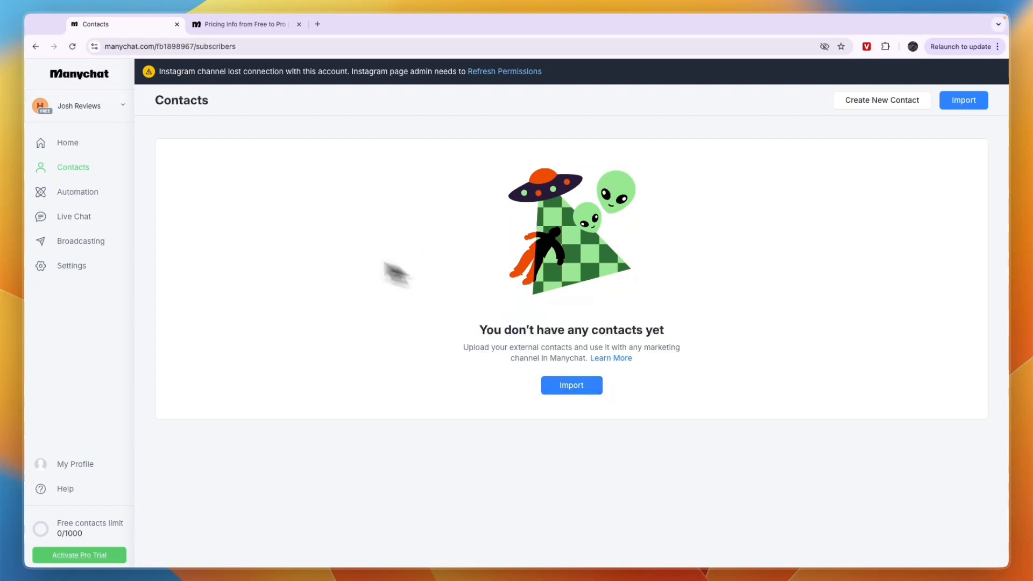
pyautogui.moveTo(423, 336)
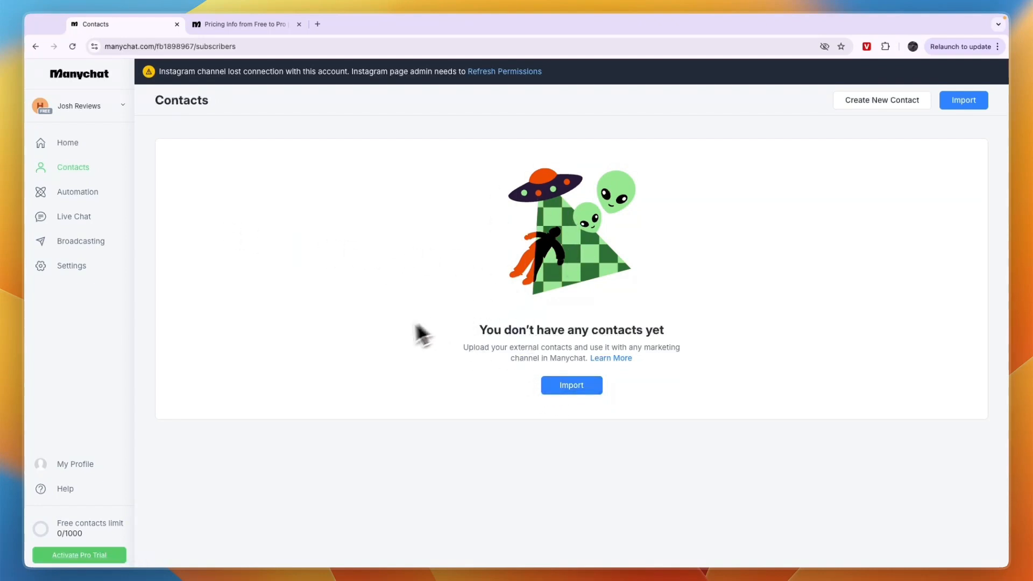
pyautogui.click(77, 192)
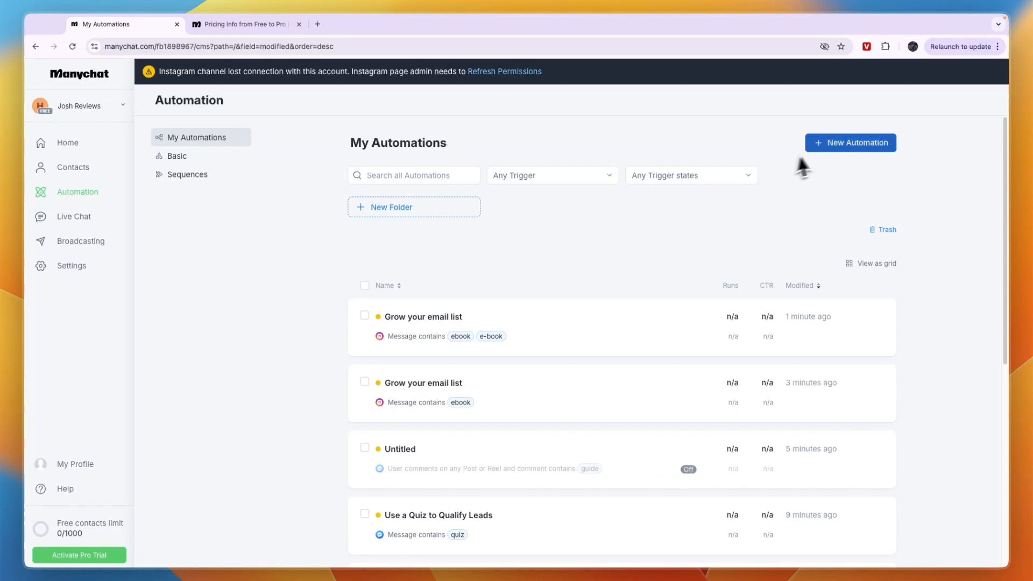
# Step: Build a from-scratch automation with a Messenger 'User sends a message' trigger followed by a Condition
pyautogui.click(851, 142)
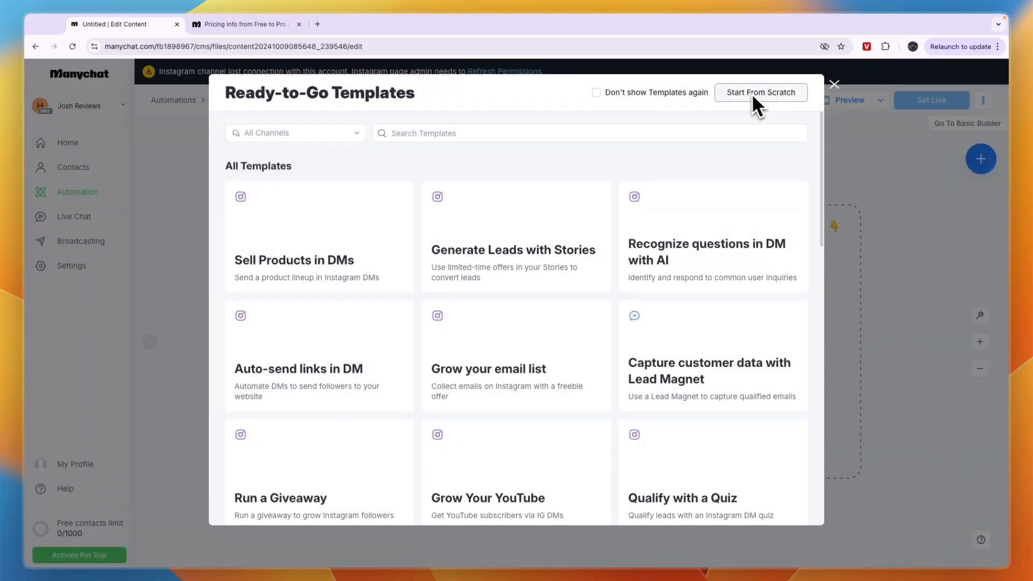
pyautogui.click(759, 92)
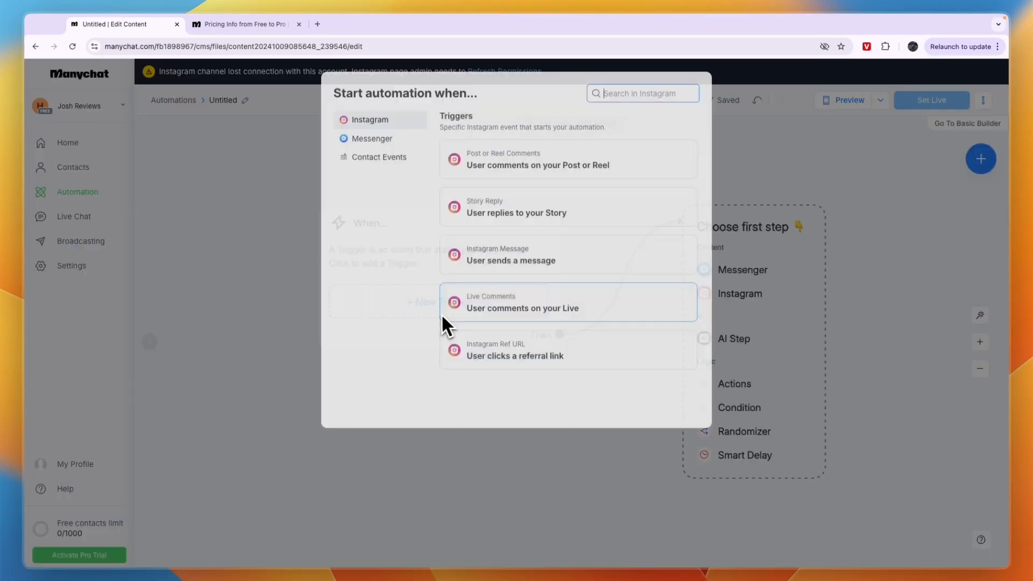
pyautogui.click(372, 140)
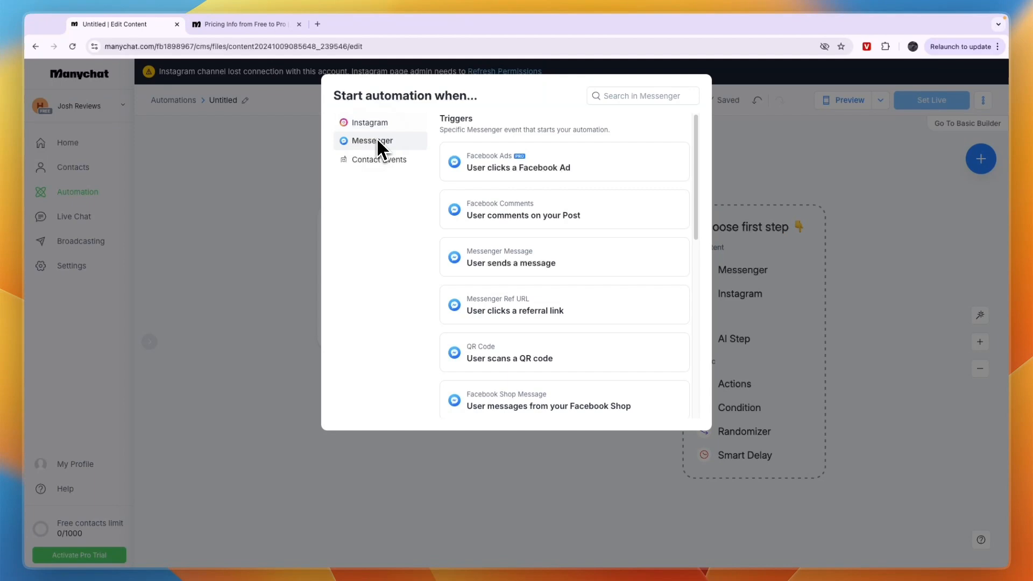
pyautogui.click(511, 257)
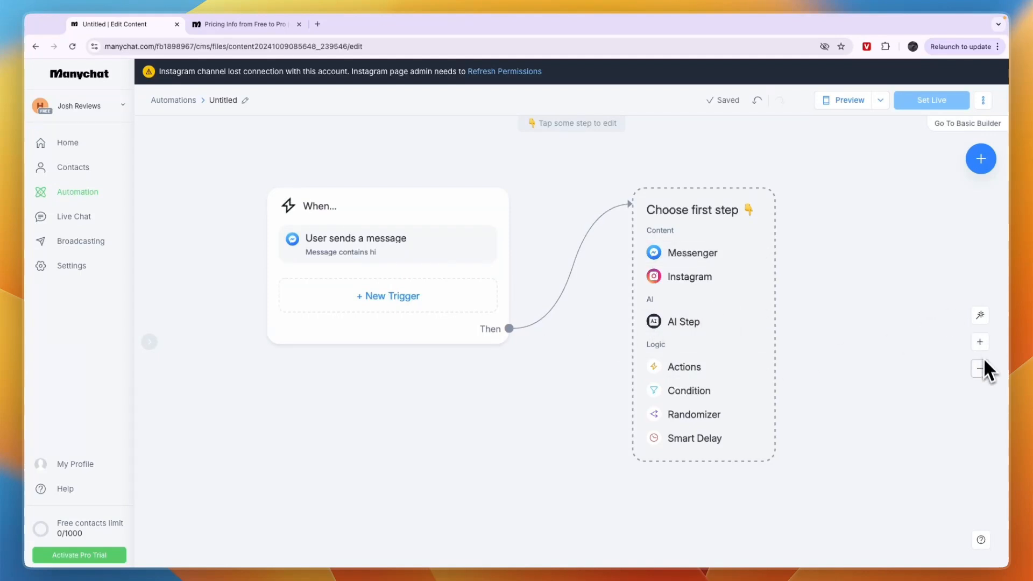
pyautogui.click(980, 368)
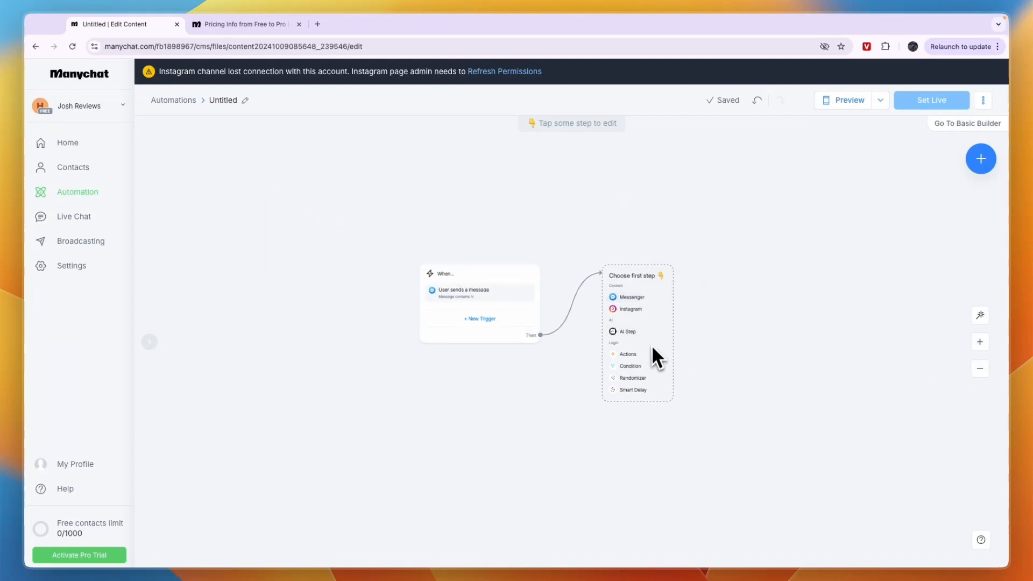
pyautogui.click(479, 303)
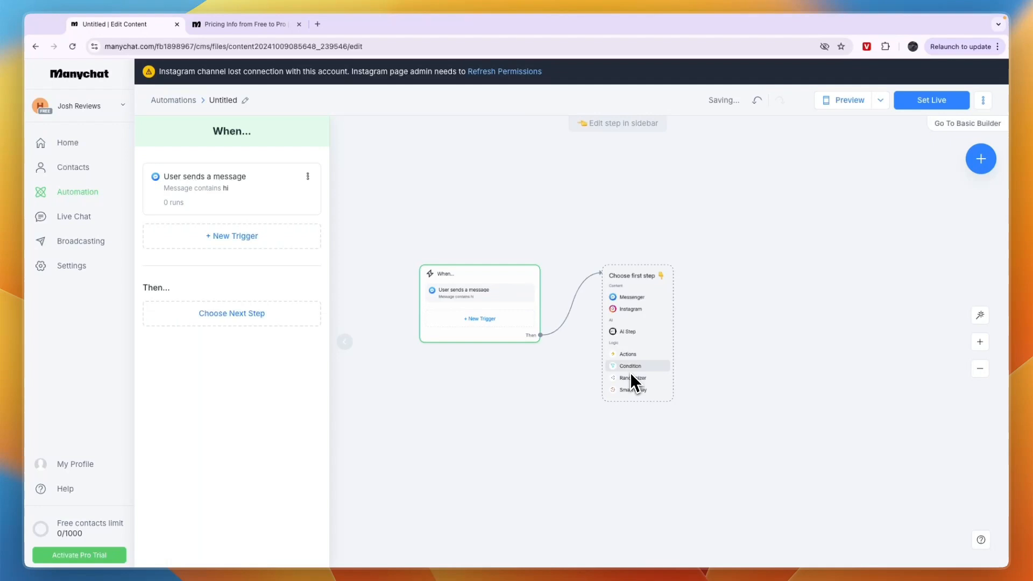
pyautogui.click(630, 365)
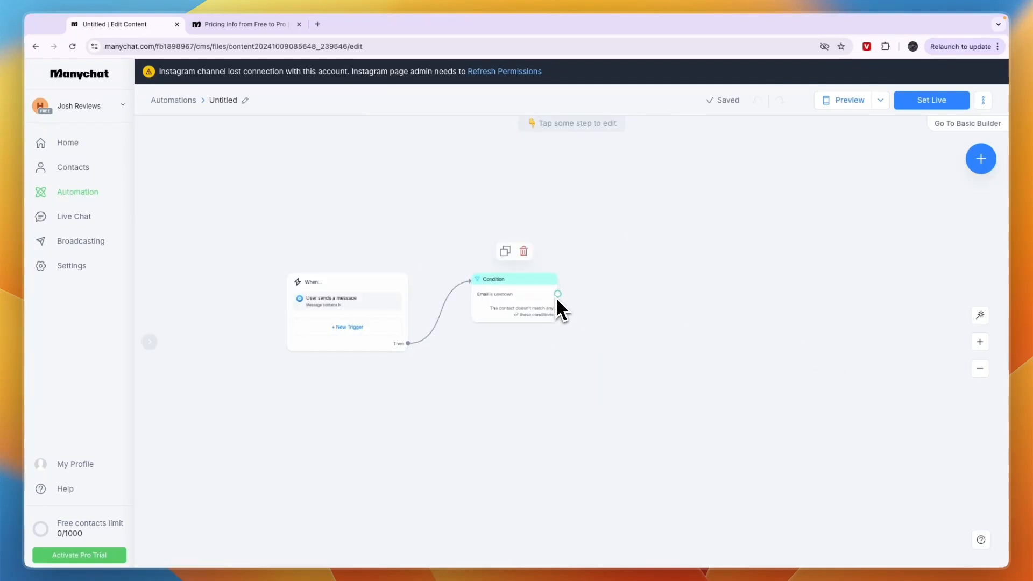
pyautogui.moveTo(561, 328)
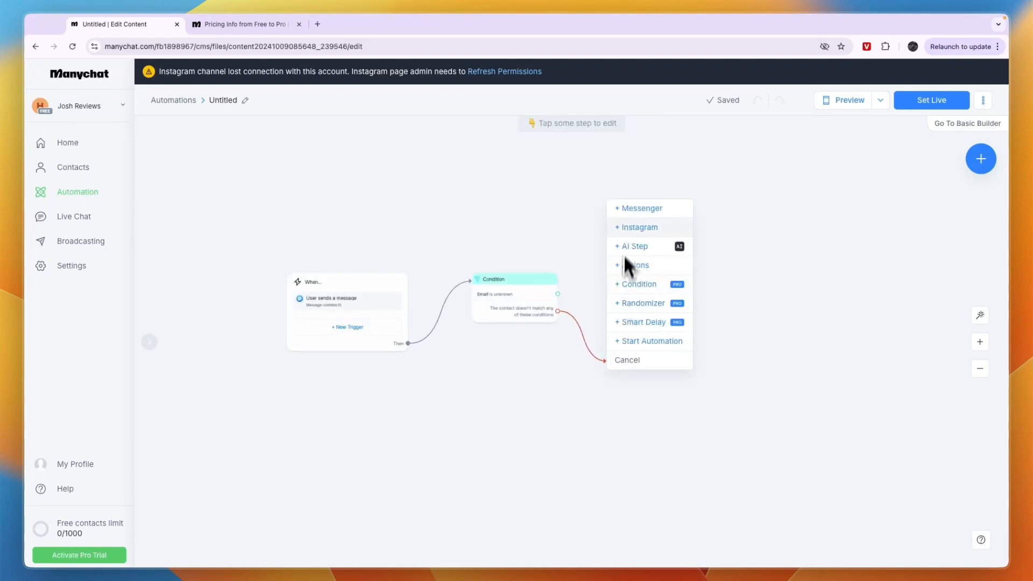
# Step: Add a Messenger message 'Provide your e-mail for' with a button to the no-match branch
pyautogui.click(640, 208)
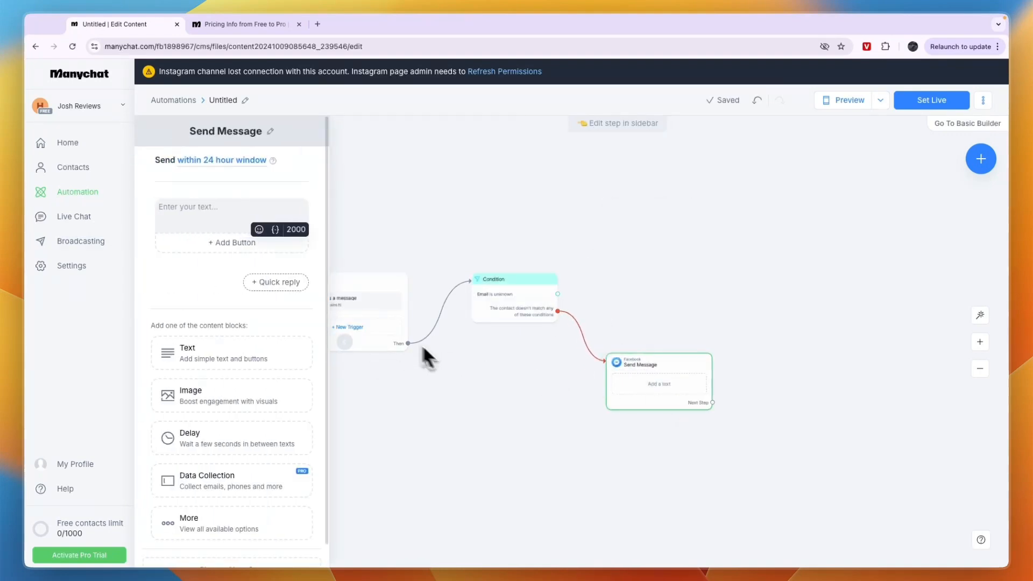
pyautogui.click(231, 214)
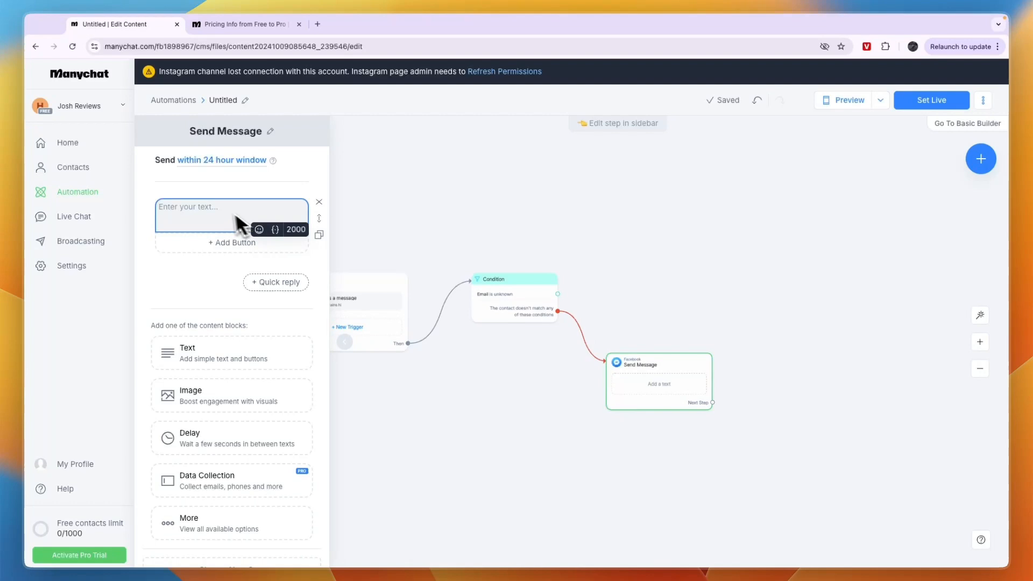
pyautogui.write('Provid')
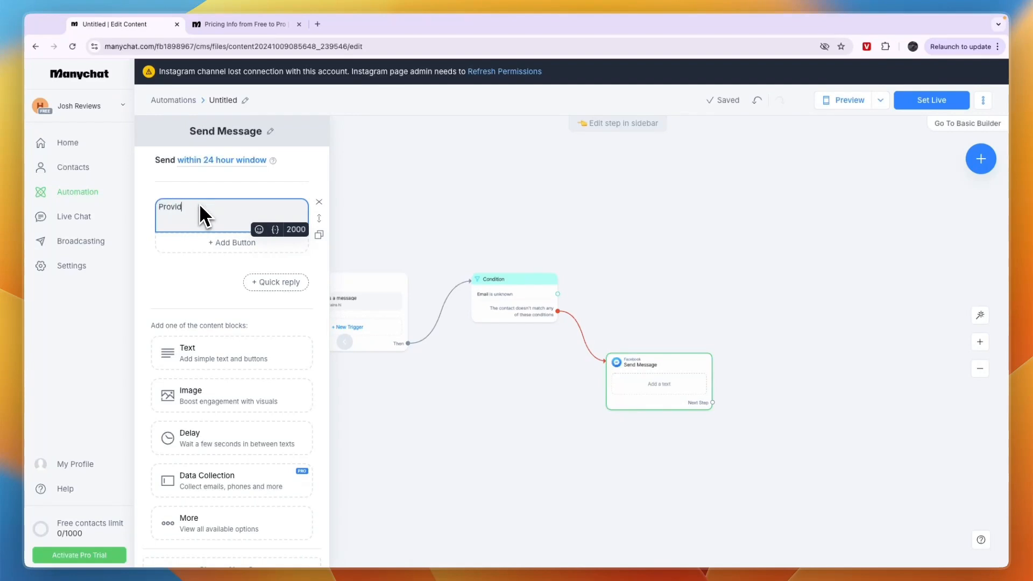
pyautogui.write('e your e-mail for')
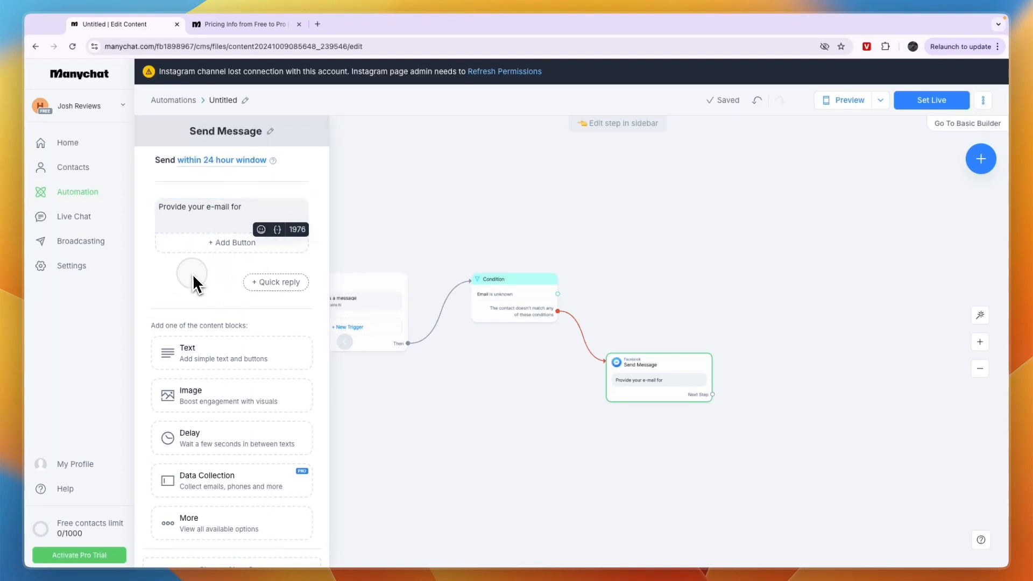
pyautogui.click(231, 242)
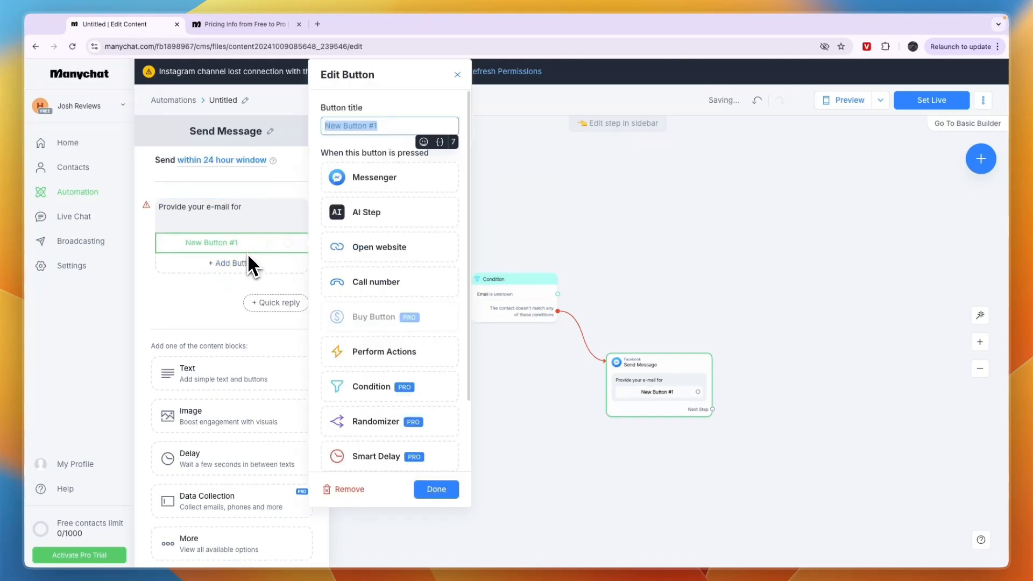
# Step: Delete New Button #1 from the Send Message step
pyautogui.click(435, 489)
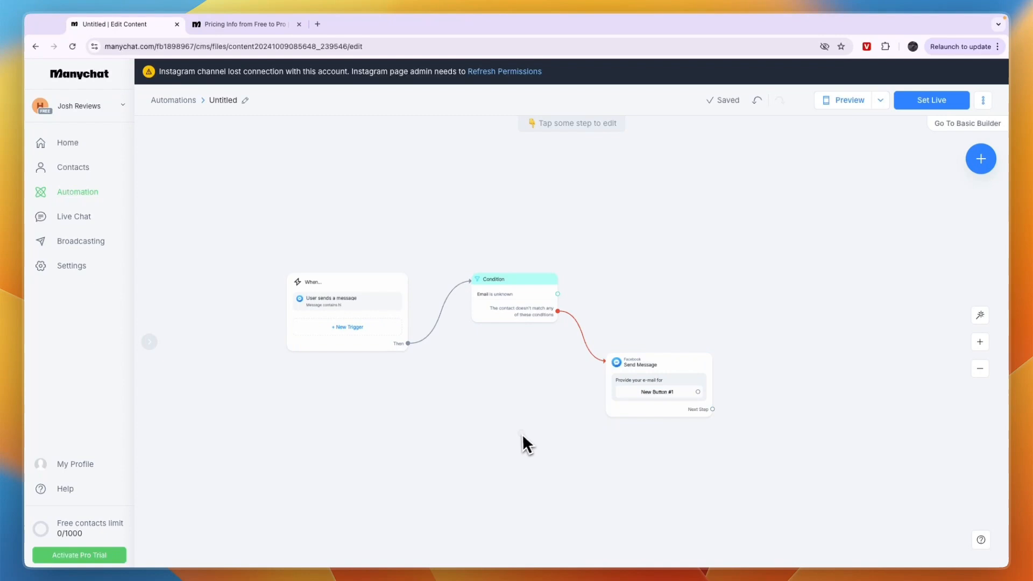
pyautogui.click(658, 382)
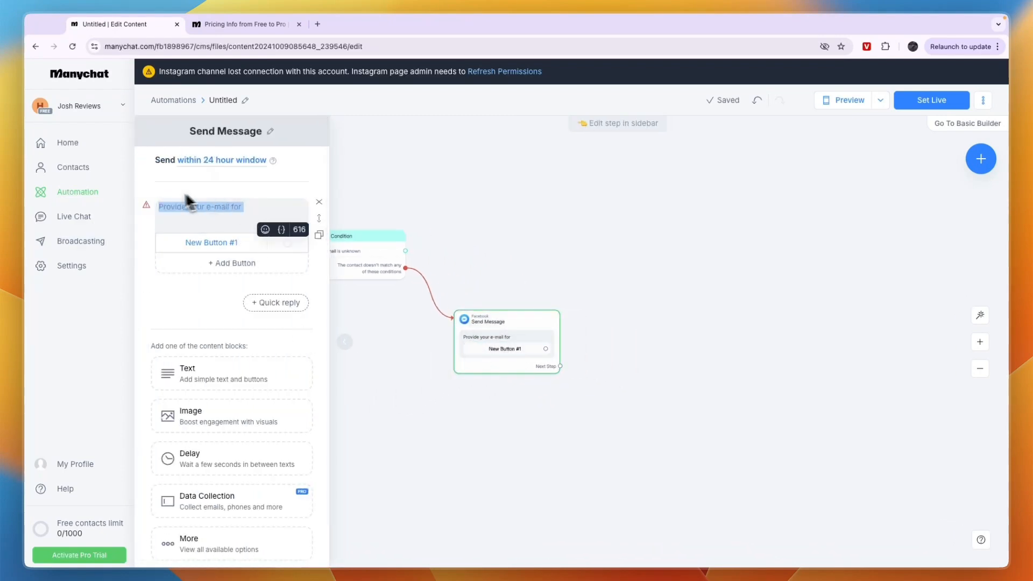
pyautogui.click(211, 243)
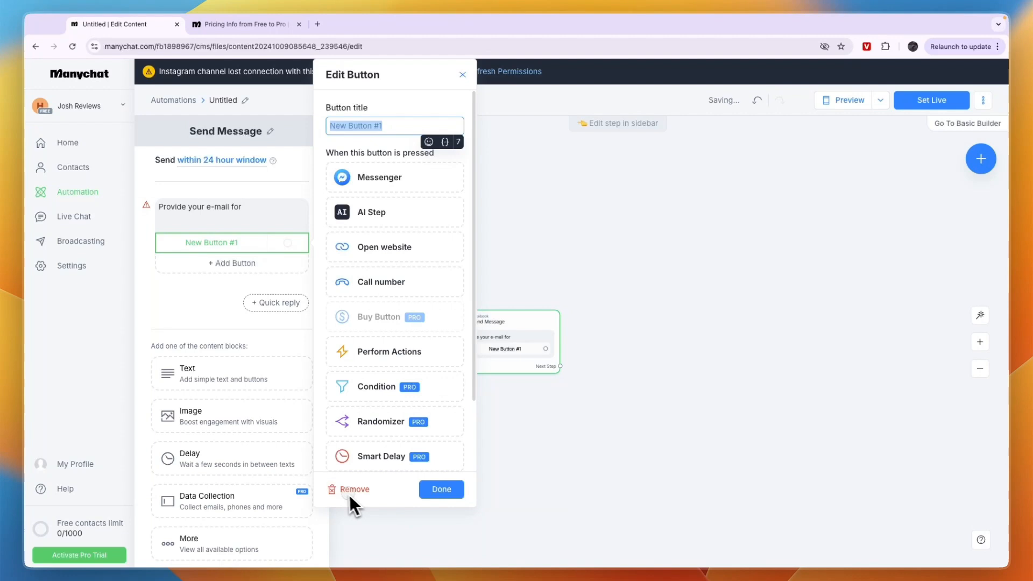
pyautogui.click(354, 489)
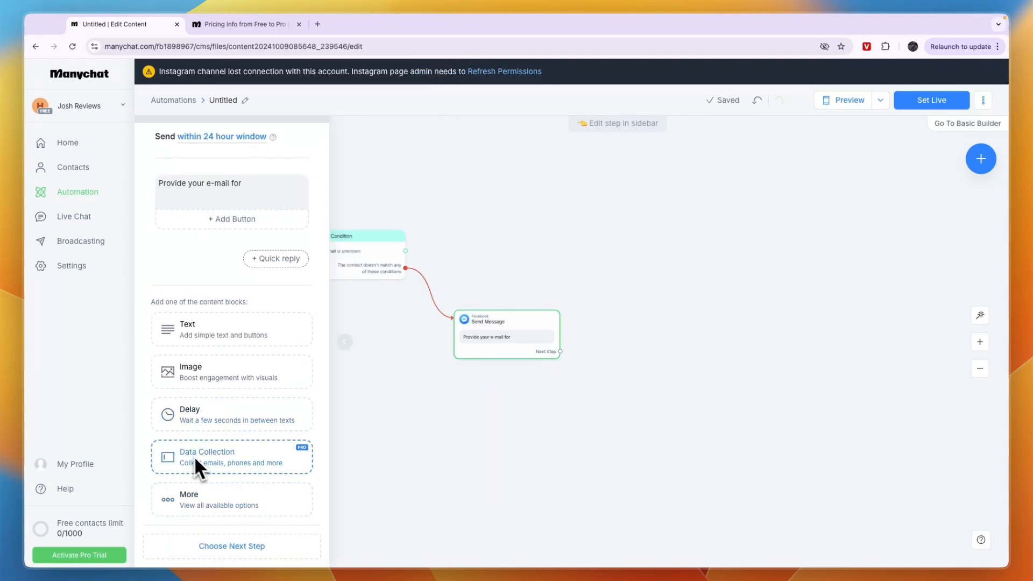
pyautogui.moveTo(284, 468)
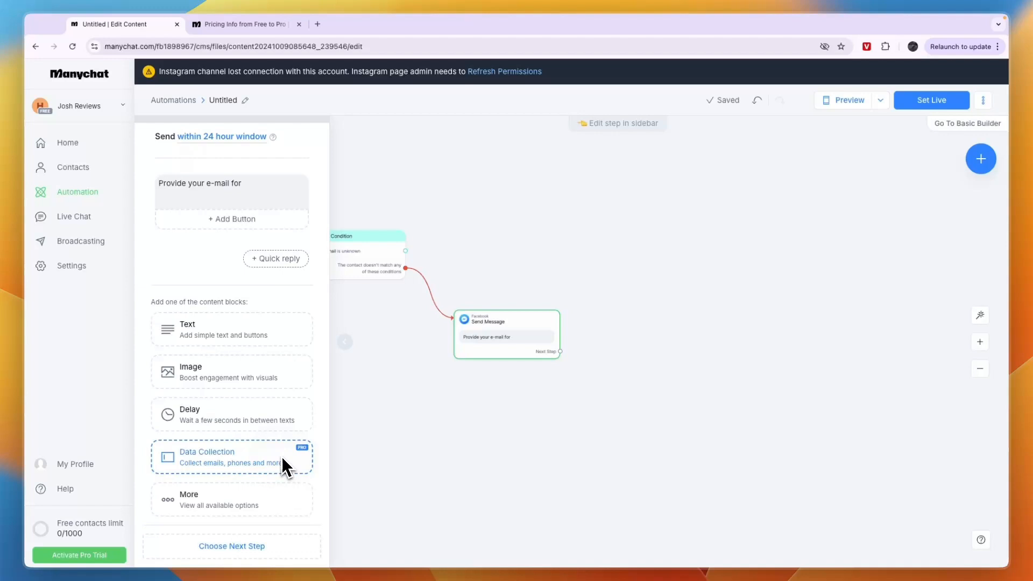
# Step: Add a Data Collection block with Email reply type and delete the 'Provide your e-mail for' text
pyautogui.click(231, 457)
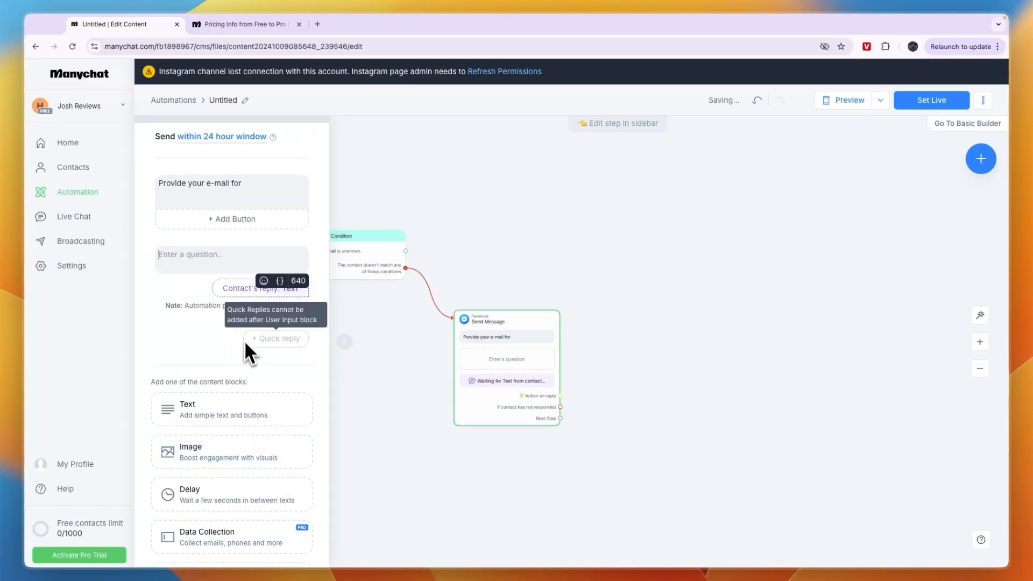
pyautogui.click(231, 256)
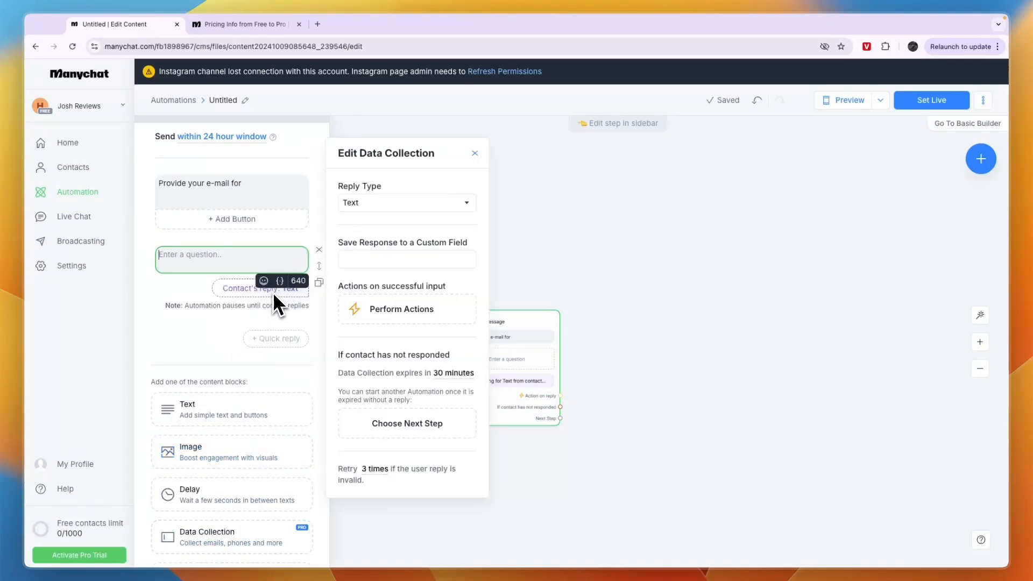
pyautogui.click(405, 203)
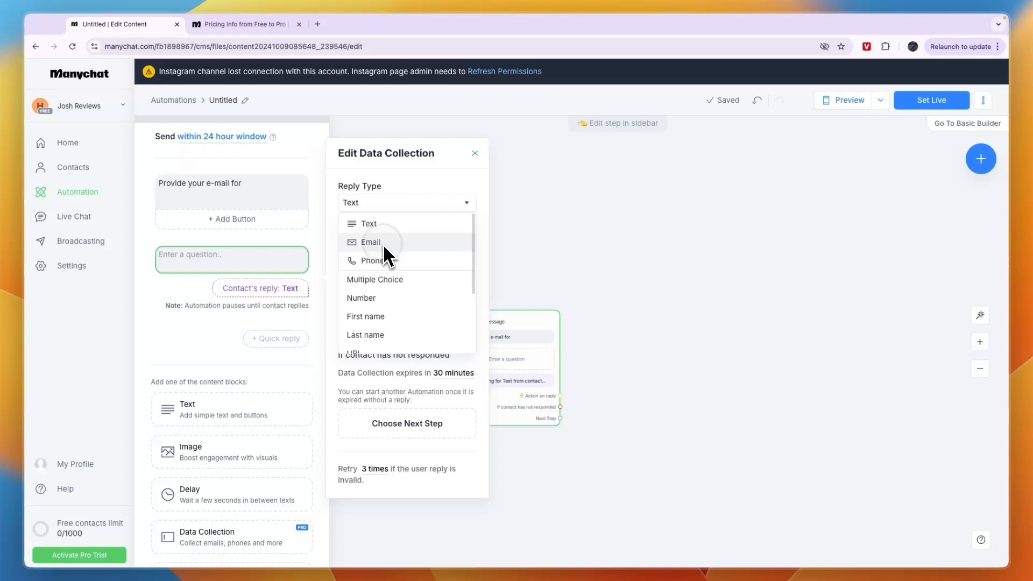
pyautogui.click(370, 242)
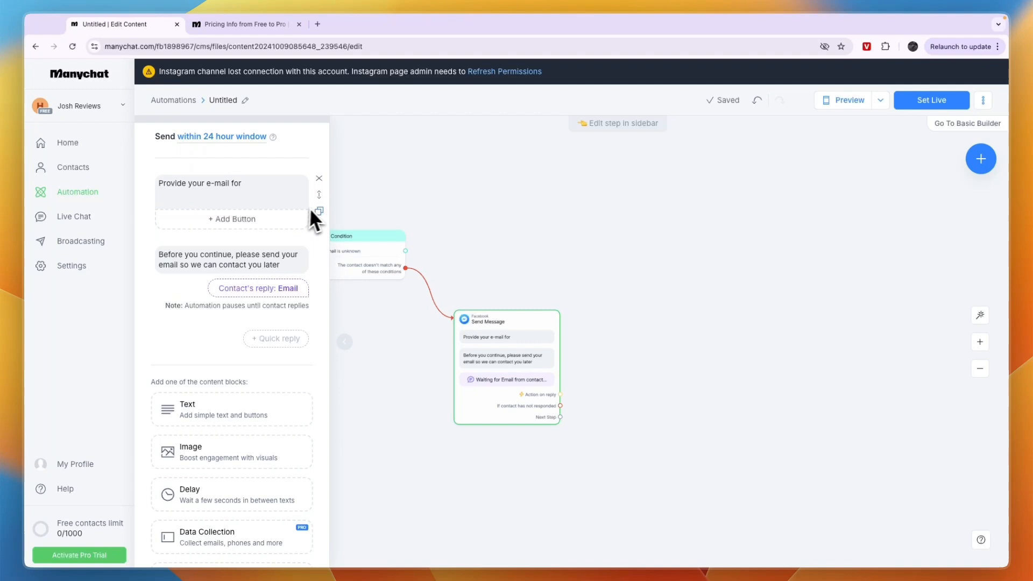
pyautogui.click(318, 178)
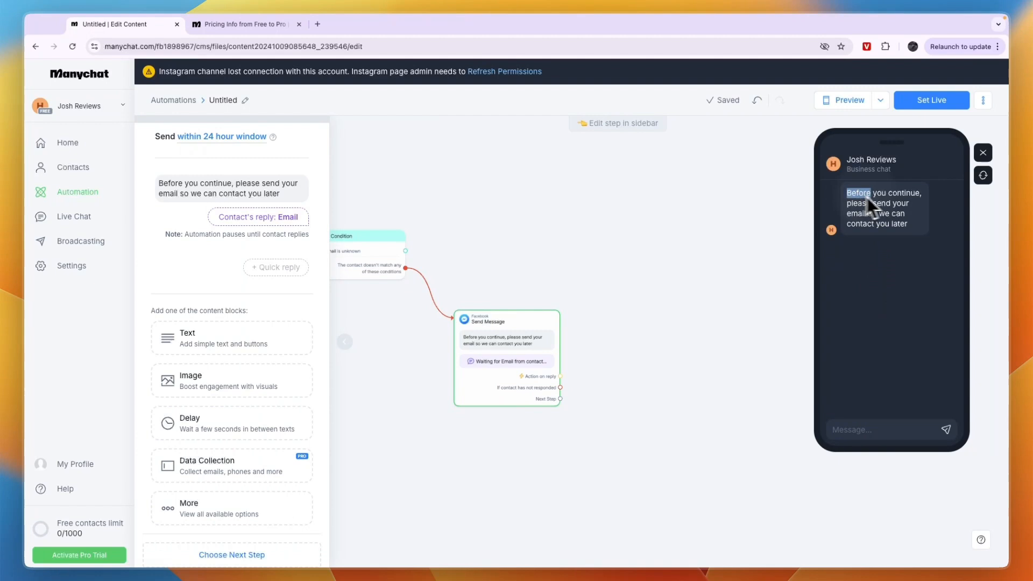
pyautogui.moveTo(846, 429)
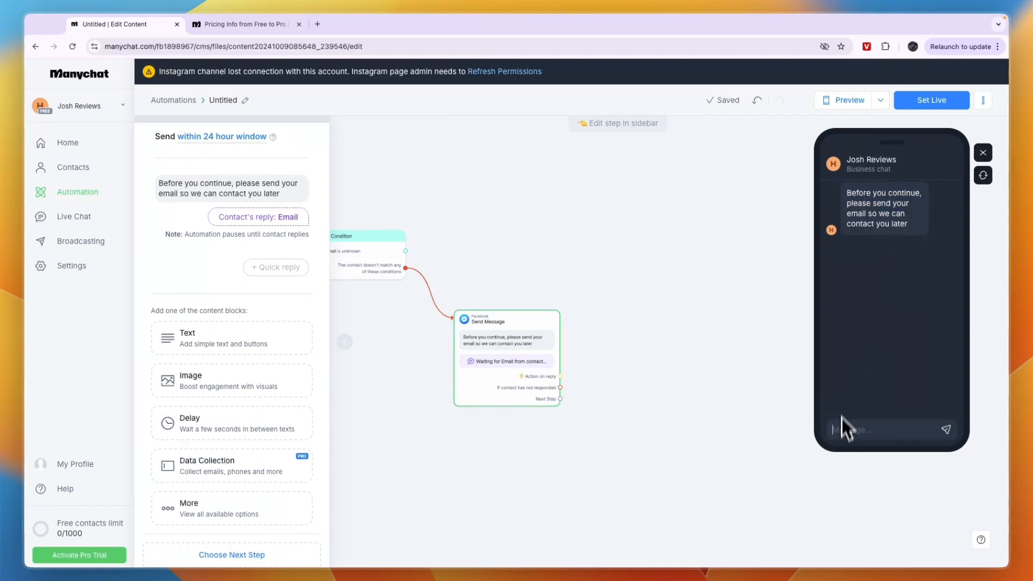
pyautogui.write('g')
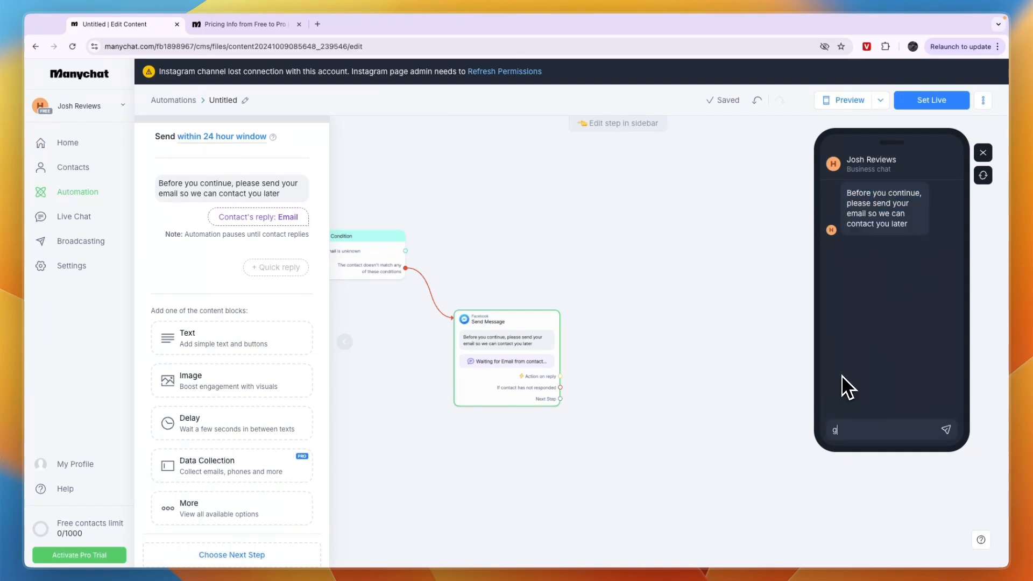
pyautogui.write('@gmail.com')
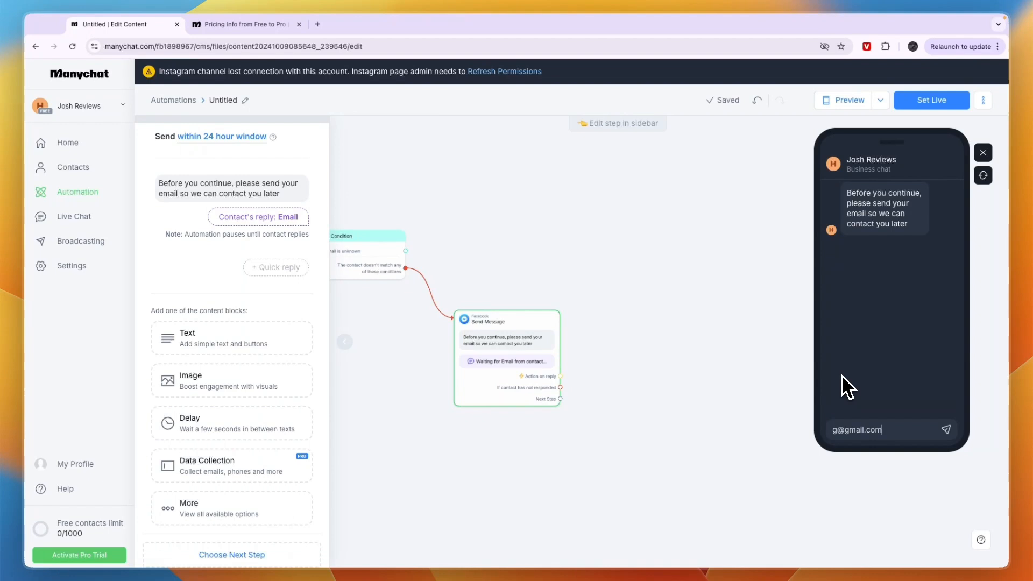
pyautogui.click(946, 429)
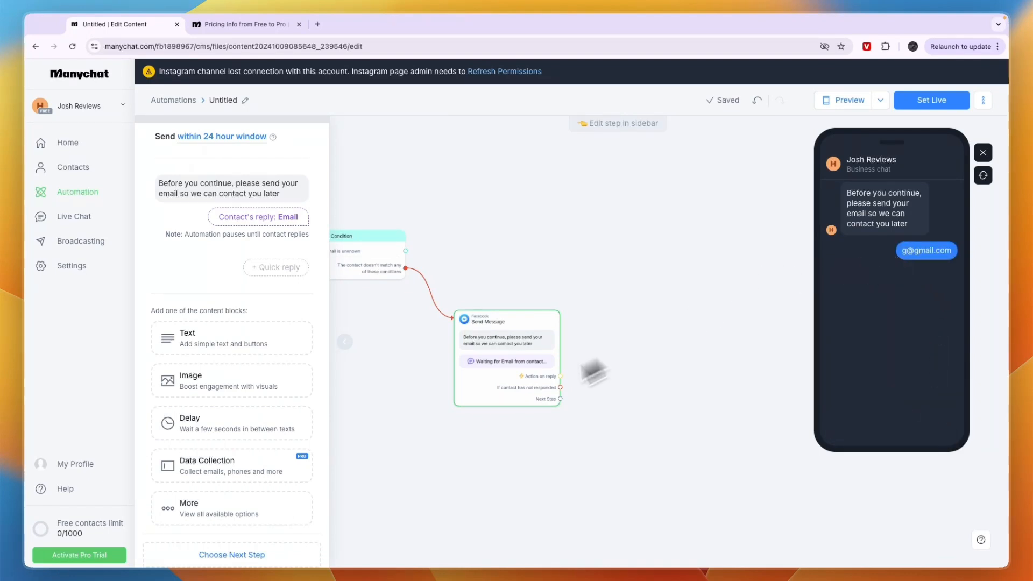
pyautogui.click(73, 167)
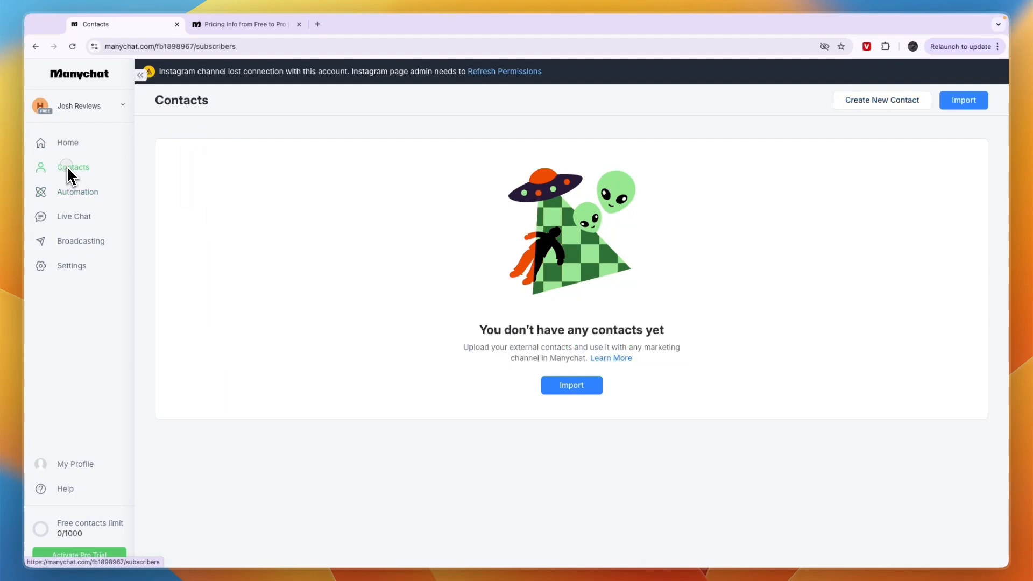
# Step: Go back to the untitled automation and reopen its Send Message step
pyautogui.click(77, 192)
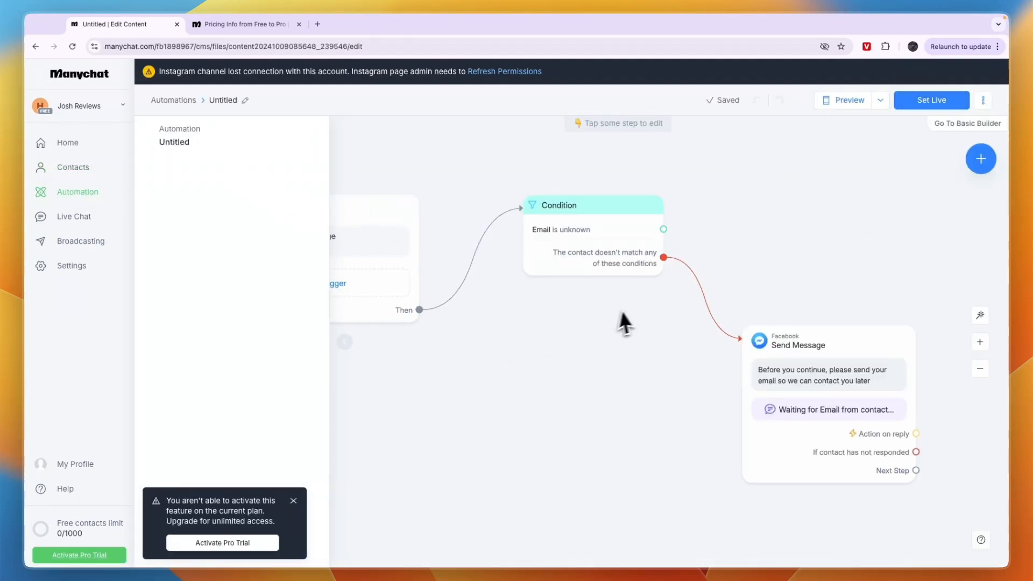
pyautogui.moveTo(734, 425)
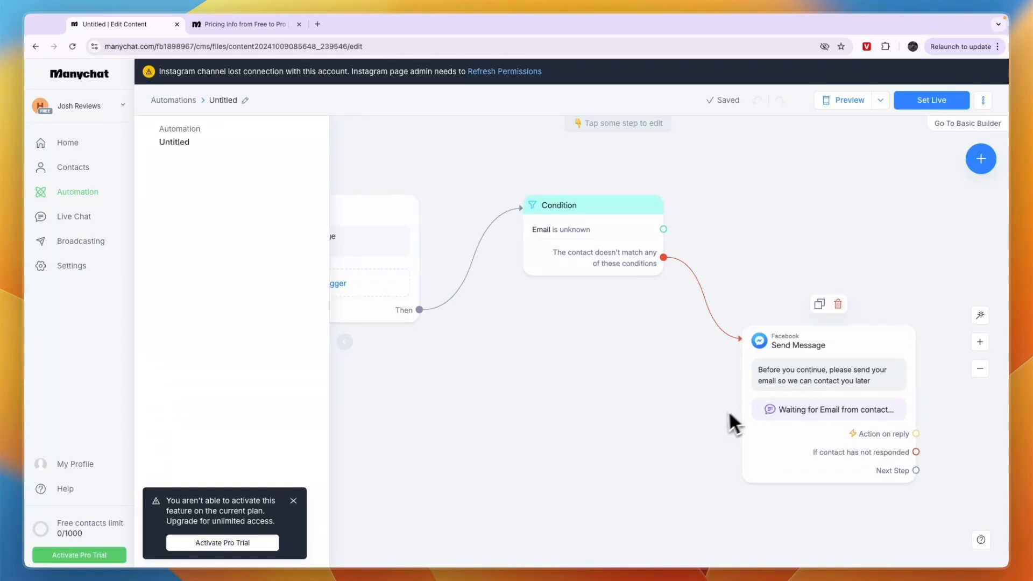
pyautogui.click(828, 373)
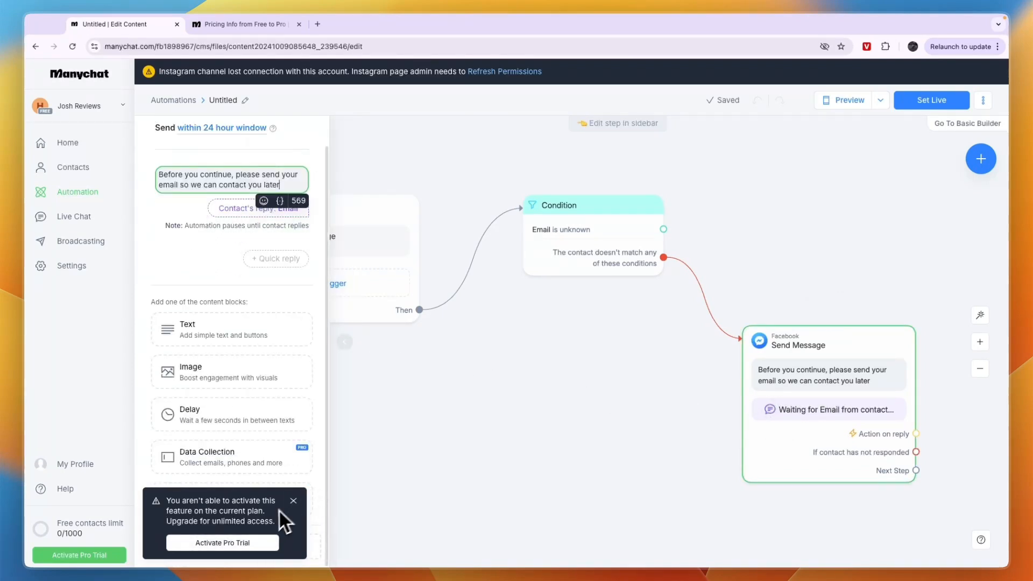
pyautogui.moveTo(209, 560)
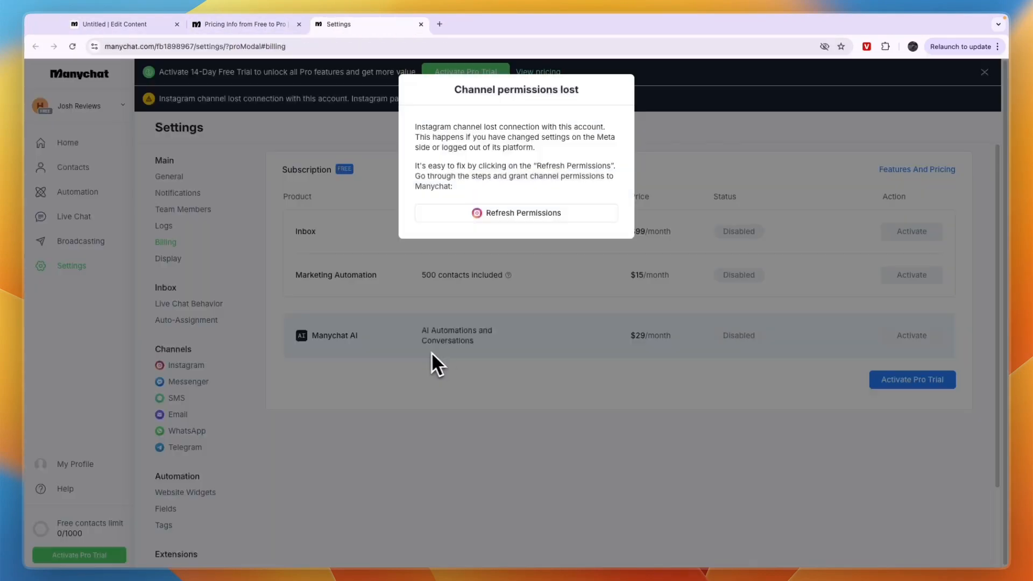
# Step: Dismiss the 'Channel permissions lost' warning and return to the Manychat Home dashboard
pyautogui.click(293, 455)
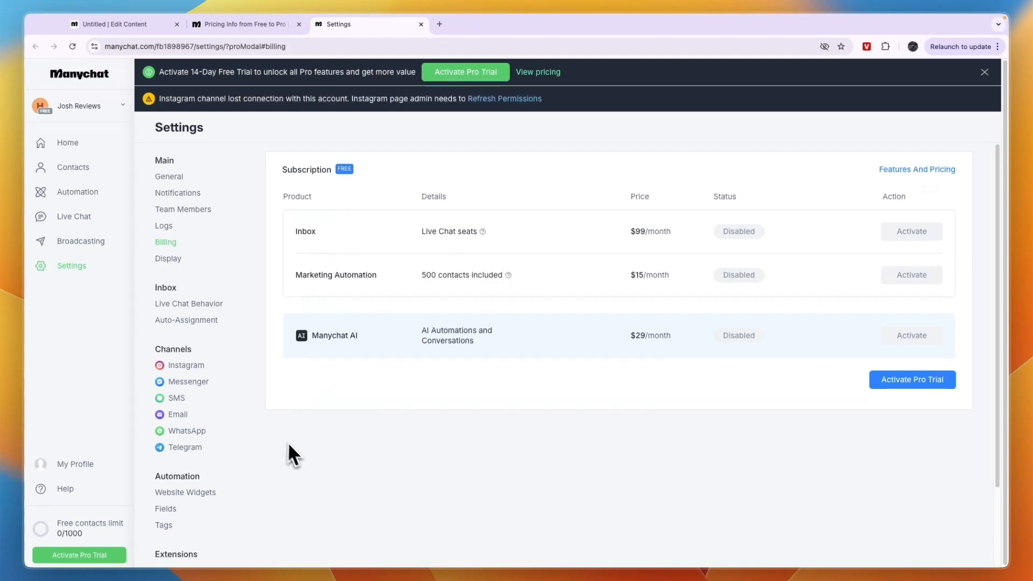
pyautogui.click(67, 142)
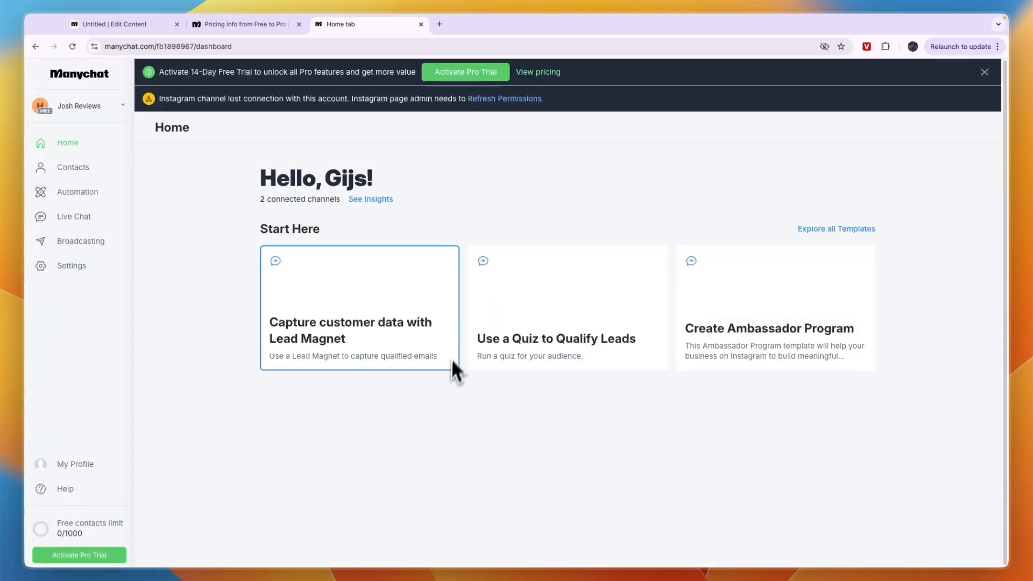